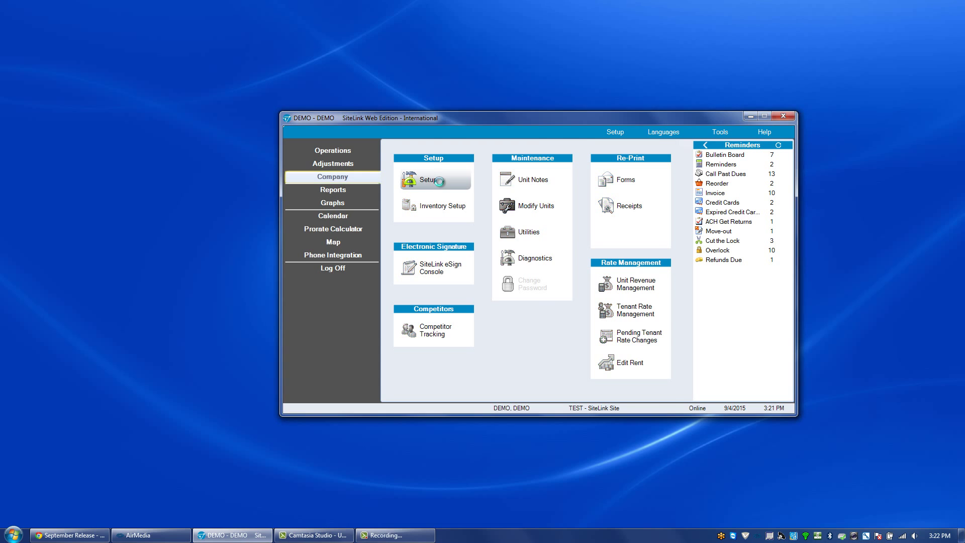
Step: Open the Accounting chart of accounts from the Company Setup options
click(427, 179)
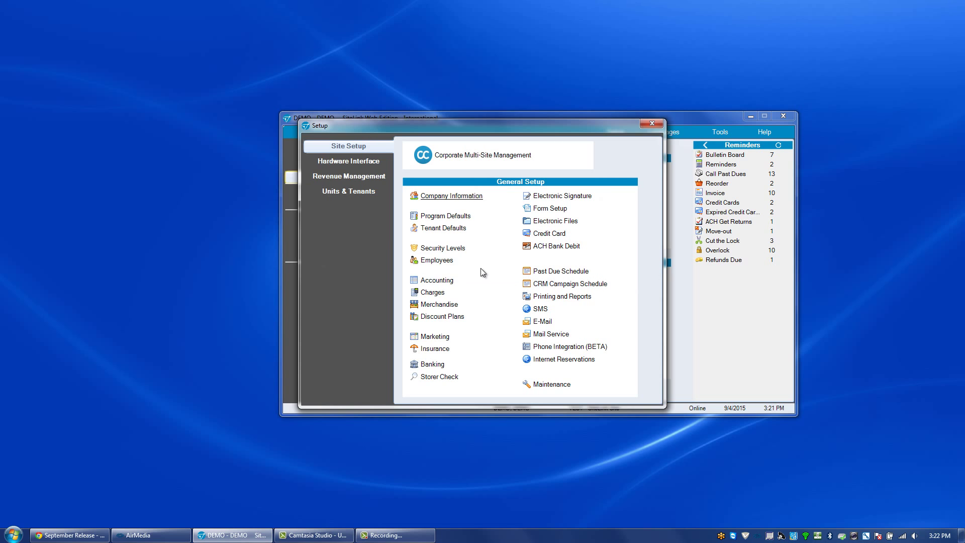
click(436, 280)
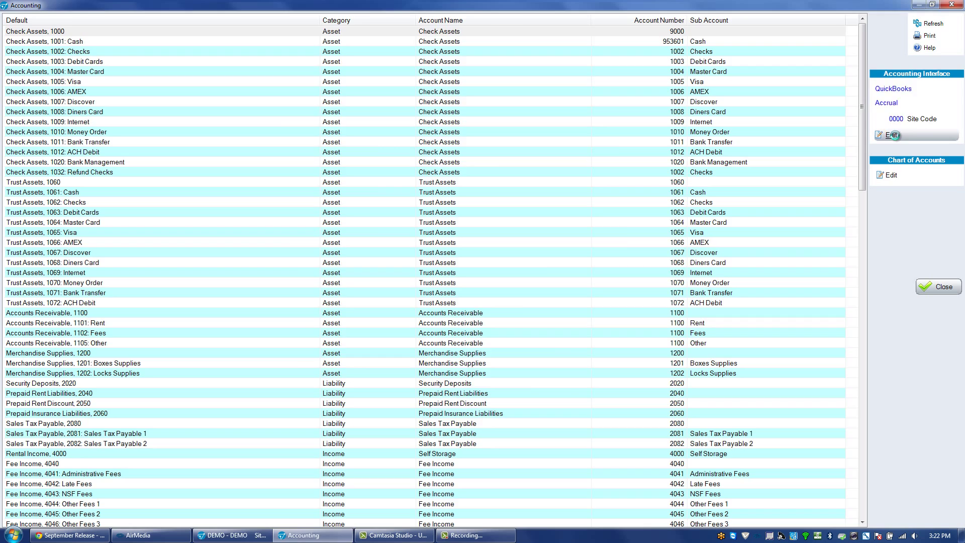
Step: Review accounting interface options, keeping 'Track insurance prepayments' checked, and cancel without saving
click(891, 135)
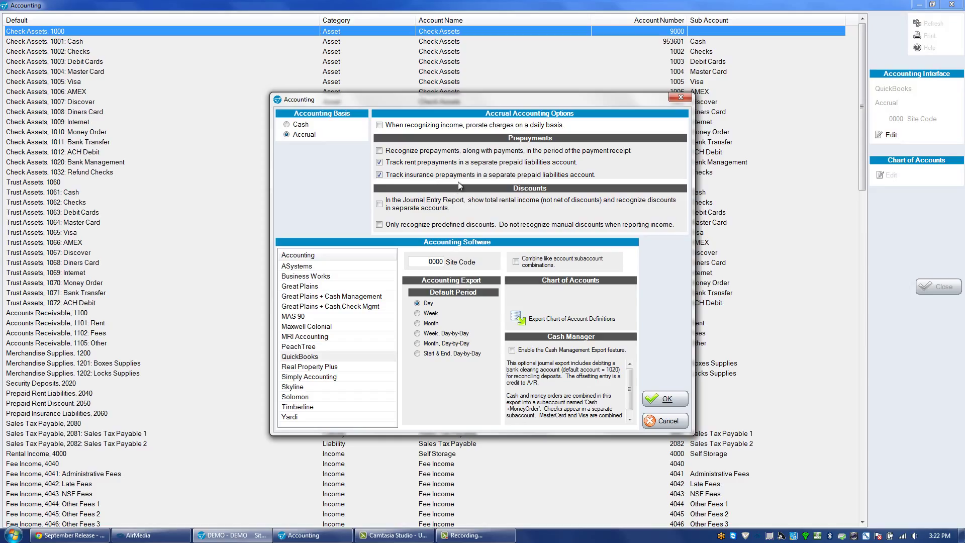
mouse_move(516, 185)
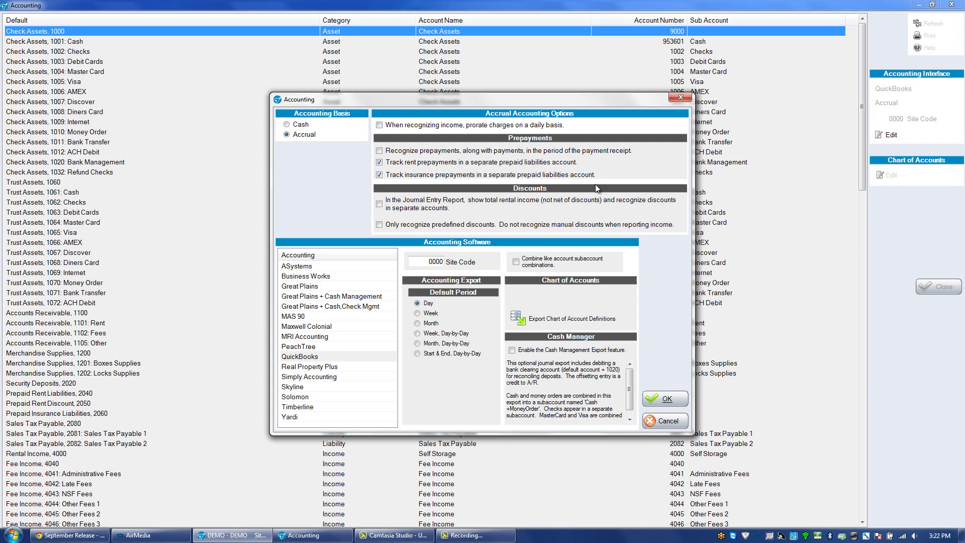
click(379, 175)
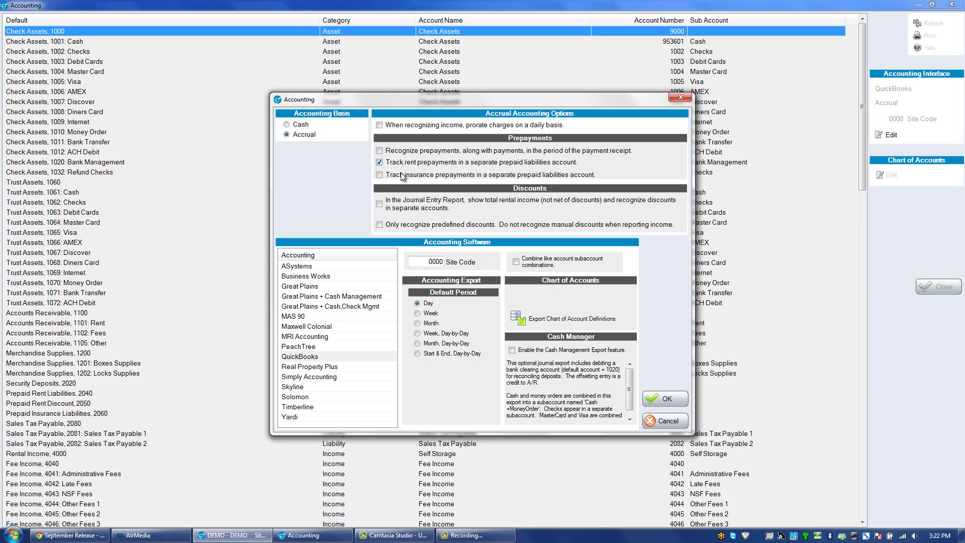
click(379, 175)
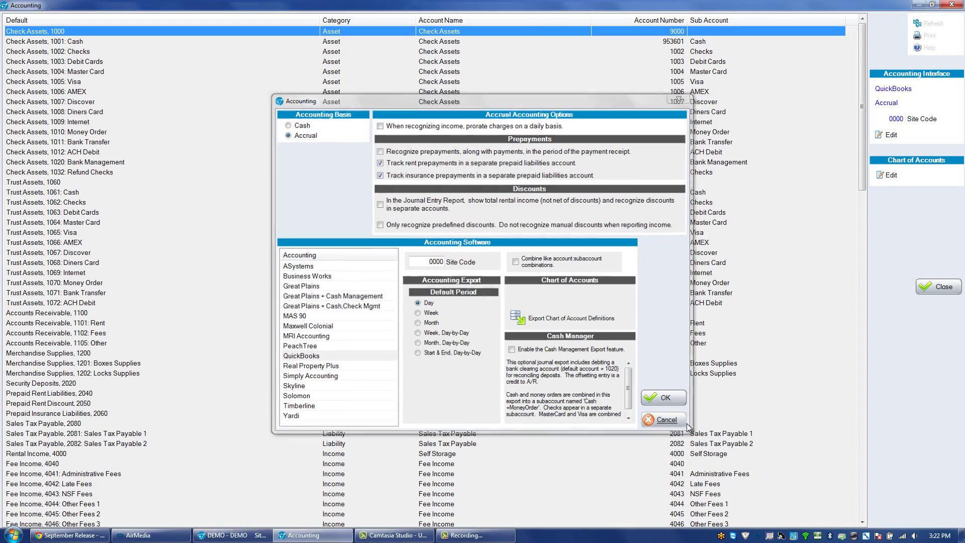
click(663, 419)
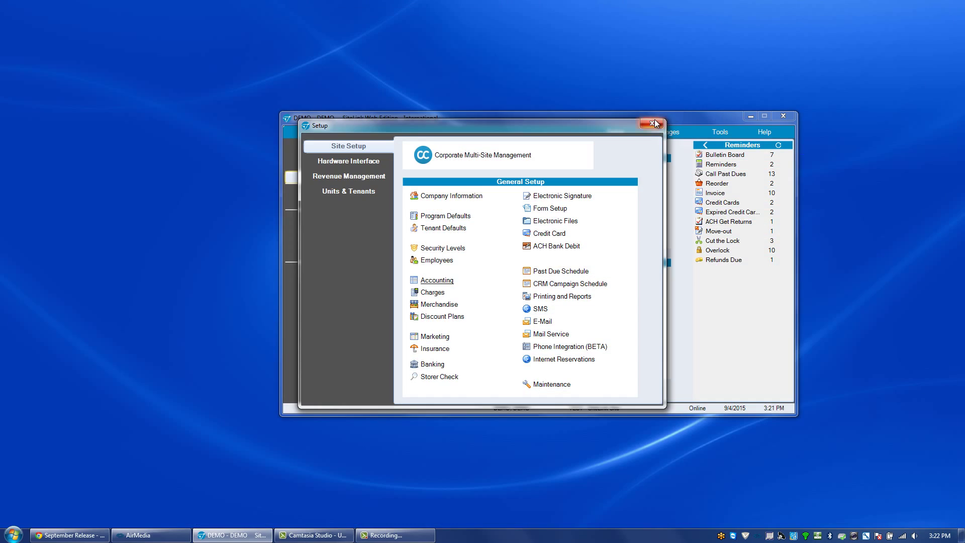
Step: Close the site setup window
click(651, 123)
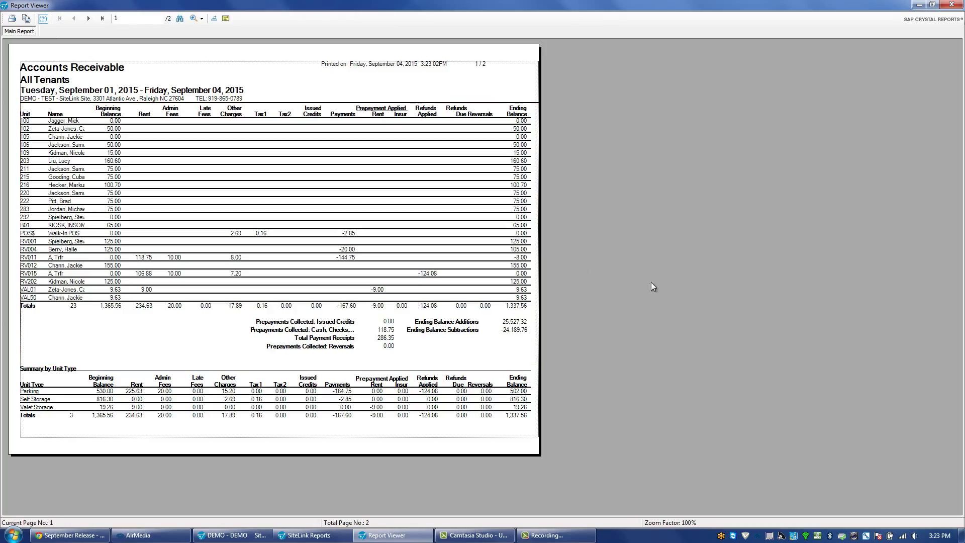
mouse_move(636, 360)
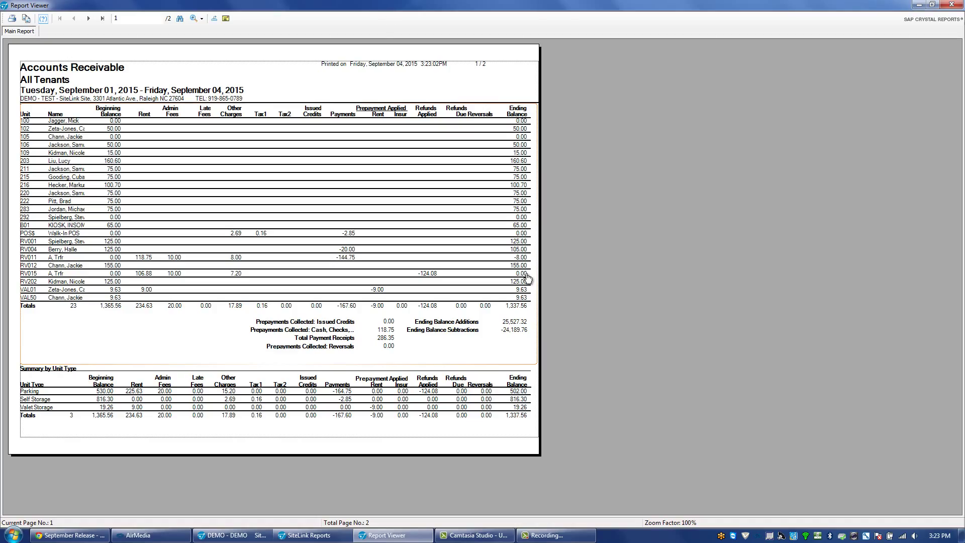
mouse_move(555, 230)
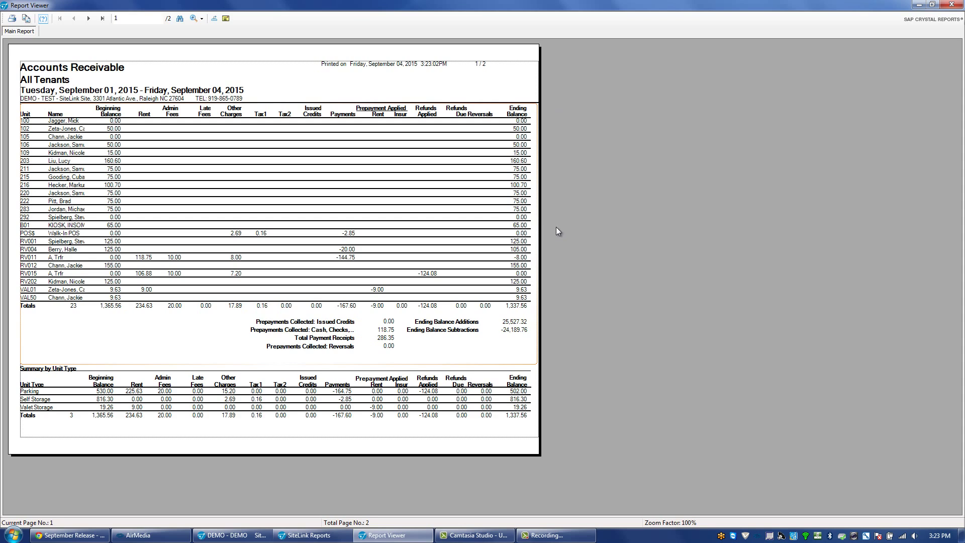
mouse_move(525, 277)
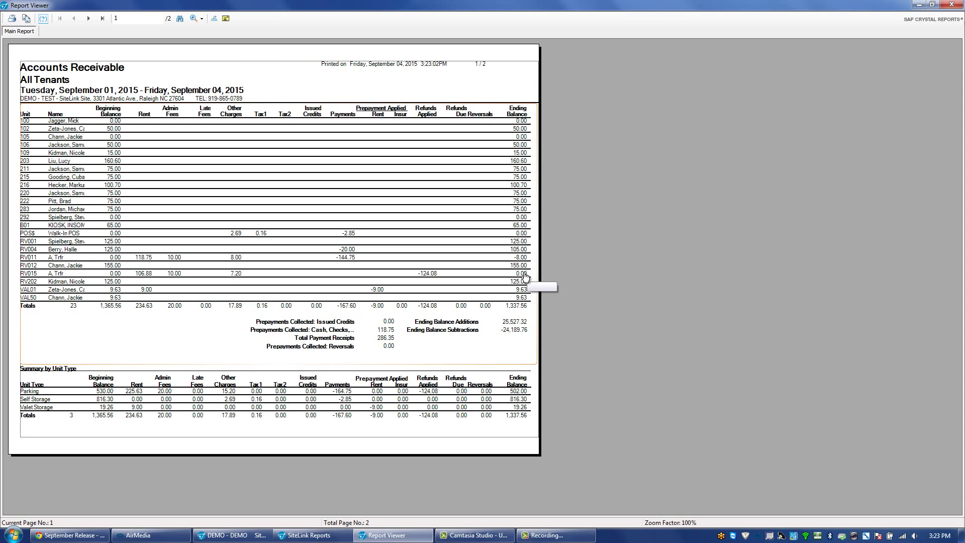
mouse_move(530, 276)
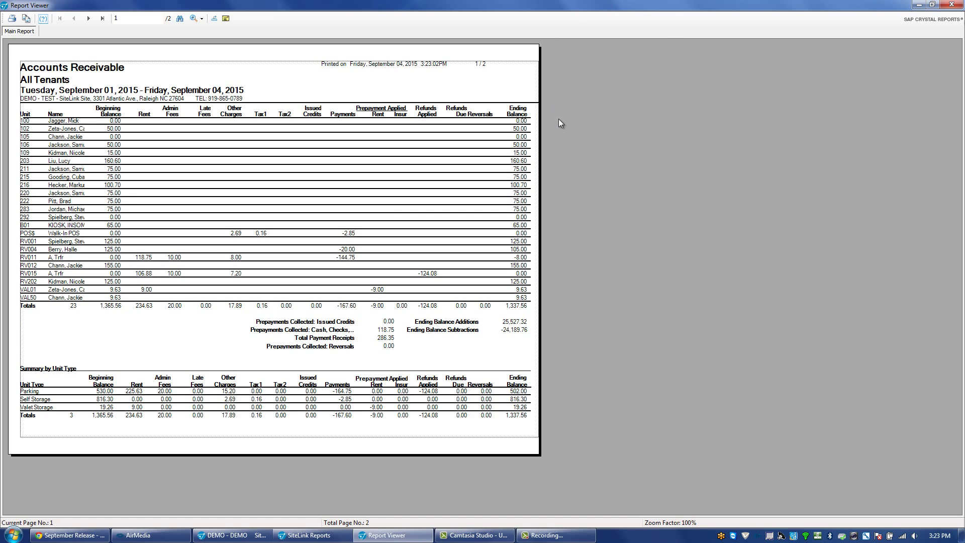
mouse_move(383, 109)
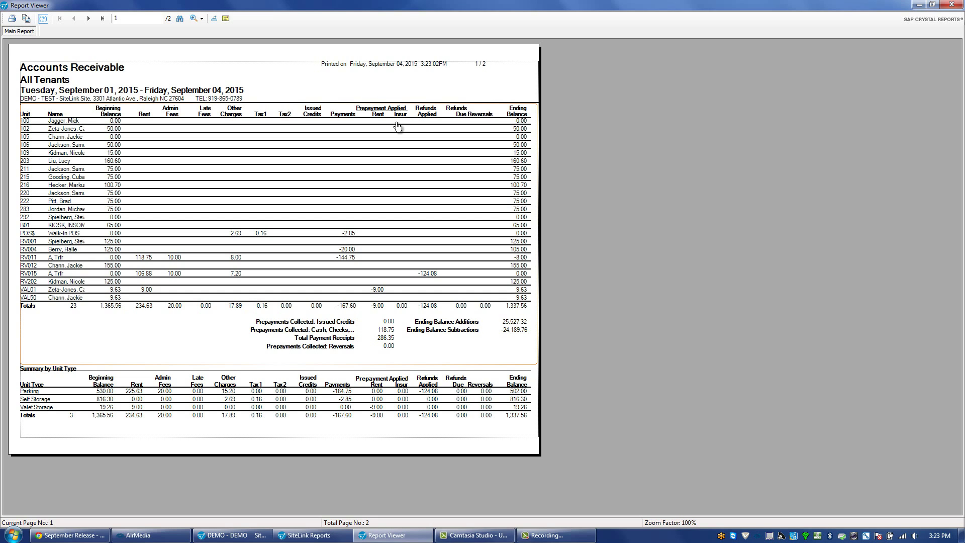
mouse_move(524, 133)
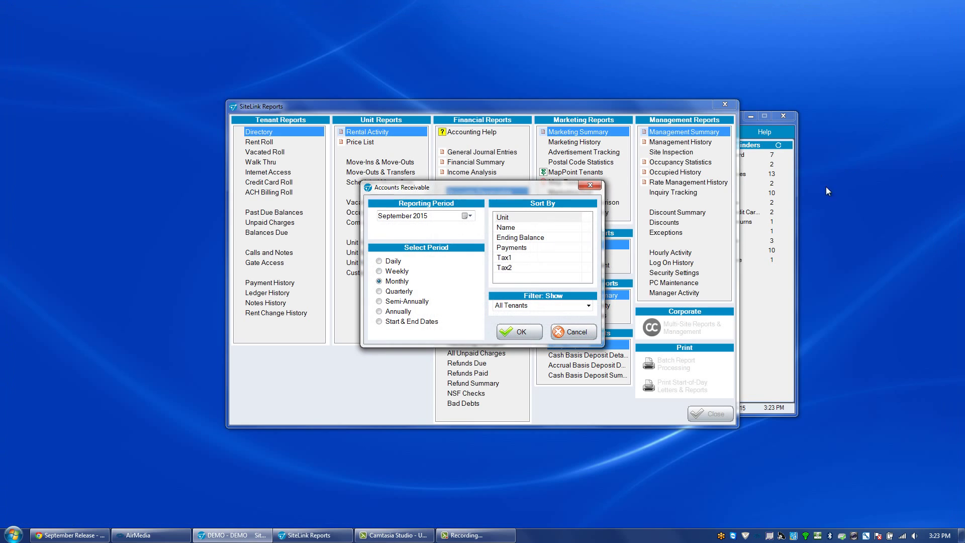
Step: Run the Prepaid Insurance report for September 1–4, 2015 instead of Accounts Receivable
click(571, 331)
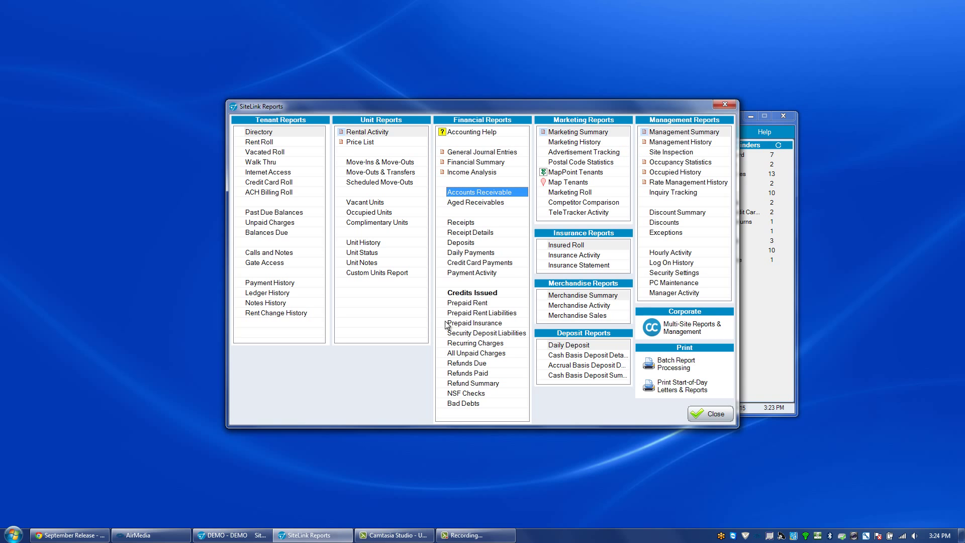
click(473, 323)
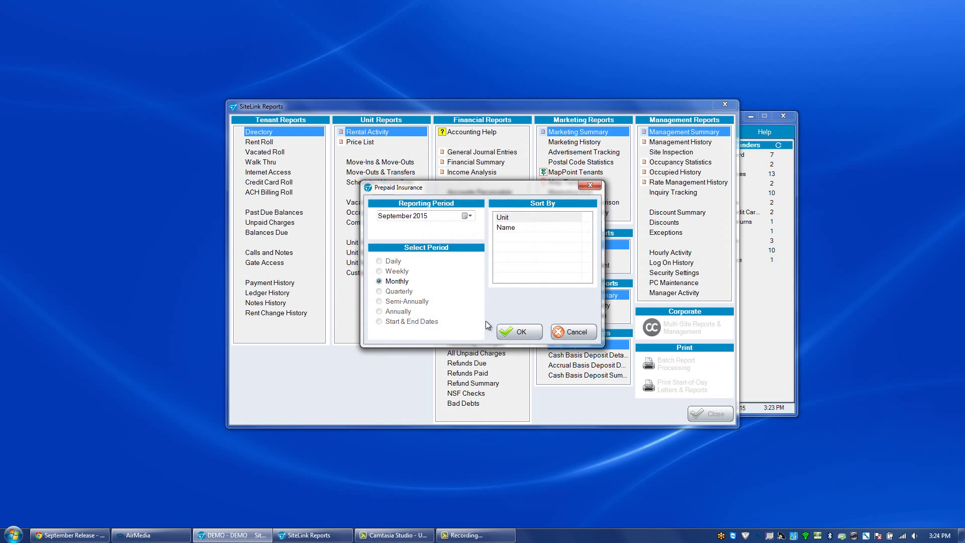
click(518, 331)
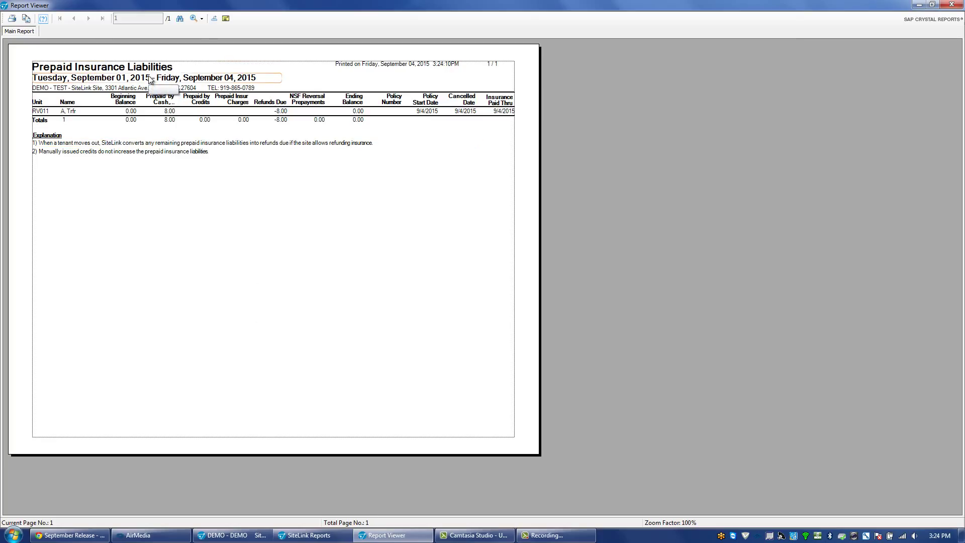
mouse_move(163, 89)
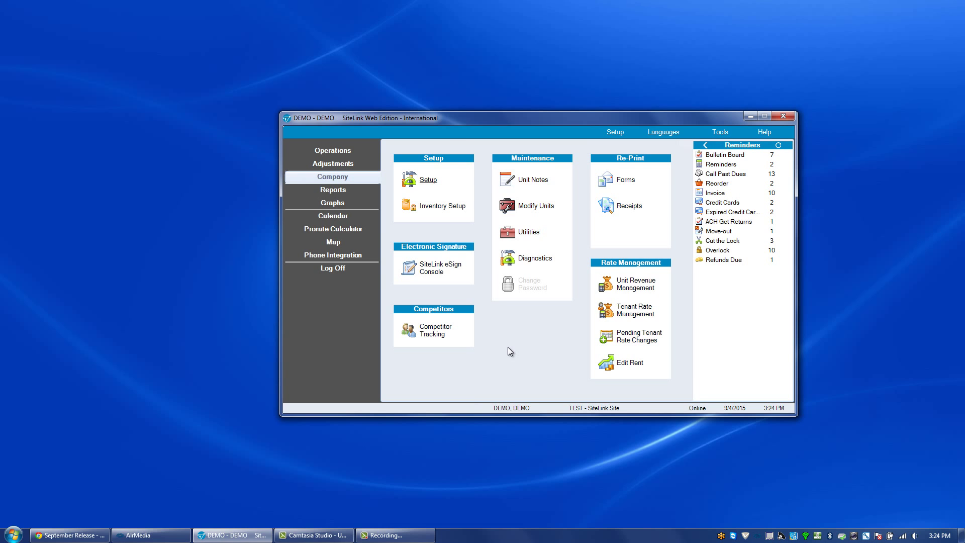
Step: Reopen the chart of accounts, select Insurance Refund Dismissed 4088, and edit accounting options
click(427, 179)
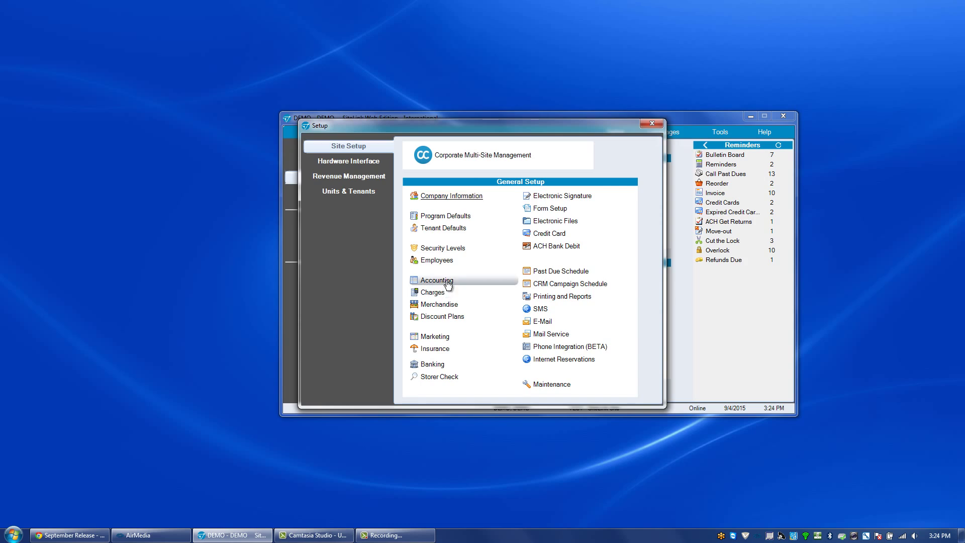
click(438, 279)
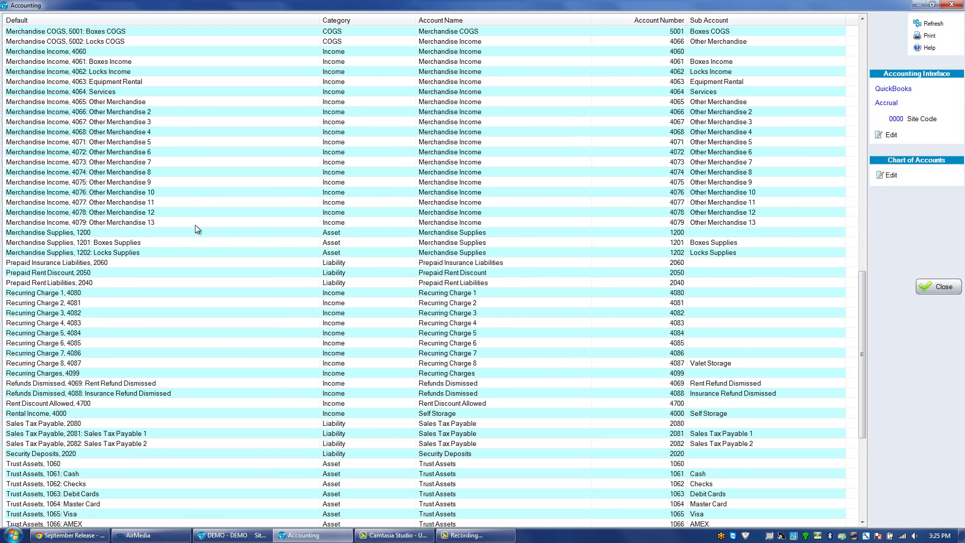
click(56, 262)
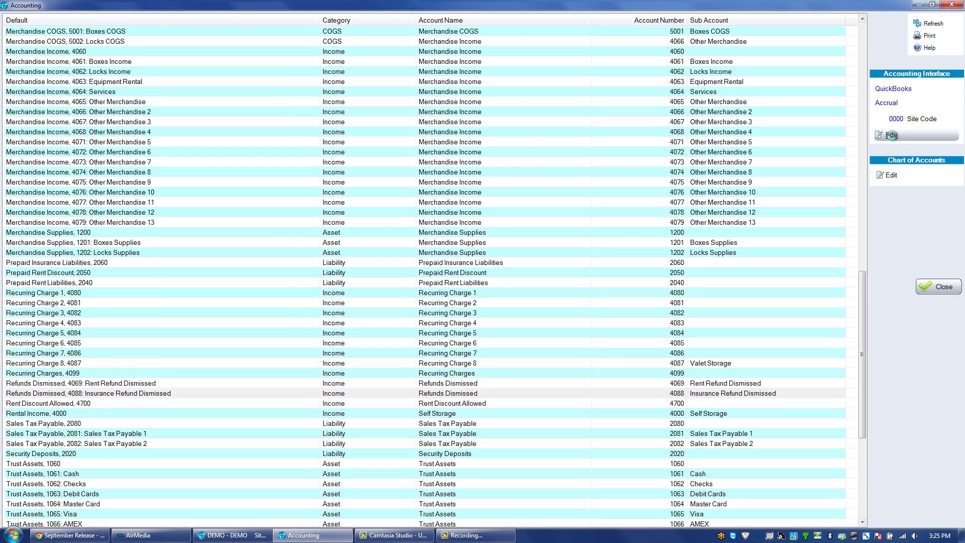
click(889, 135)
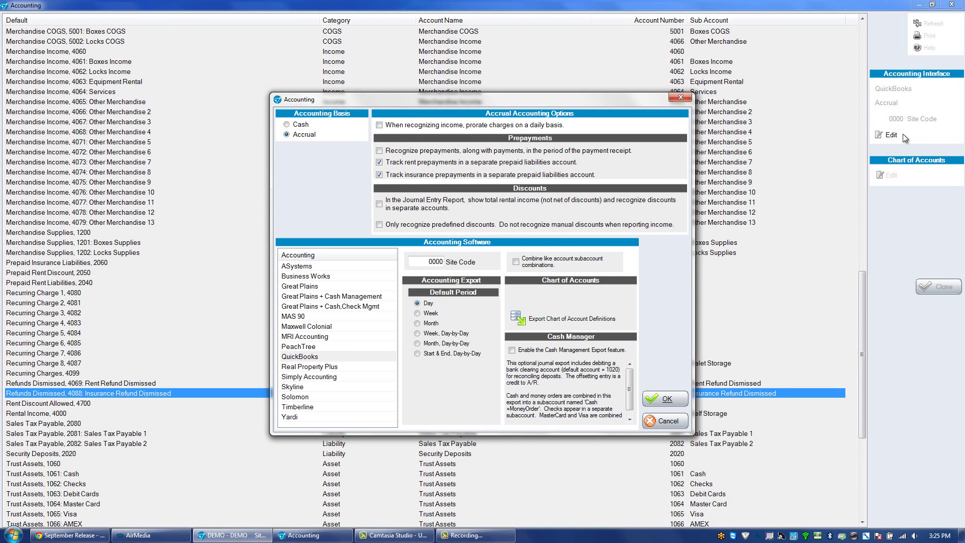